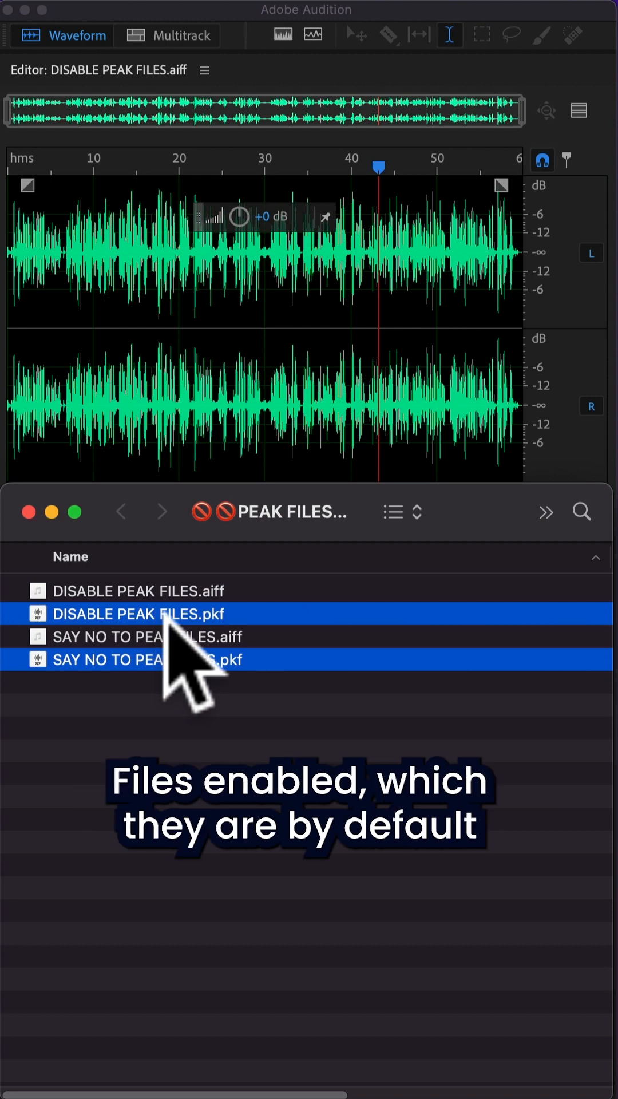
{"action": "mouse_move", "coordinate": [218, 659]}
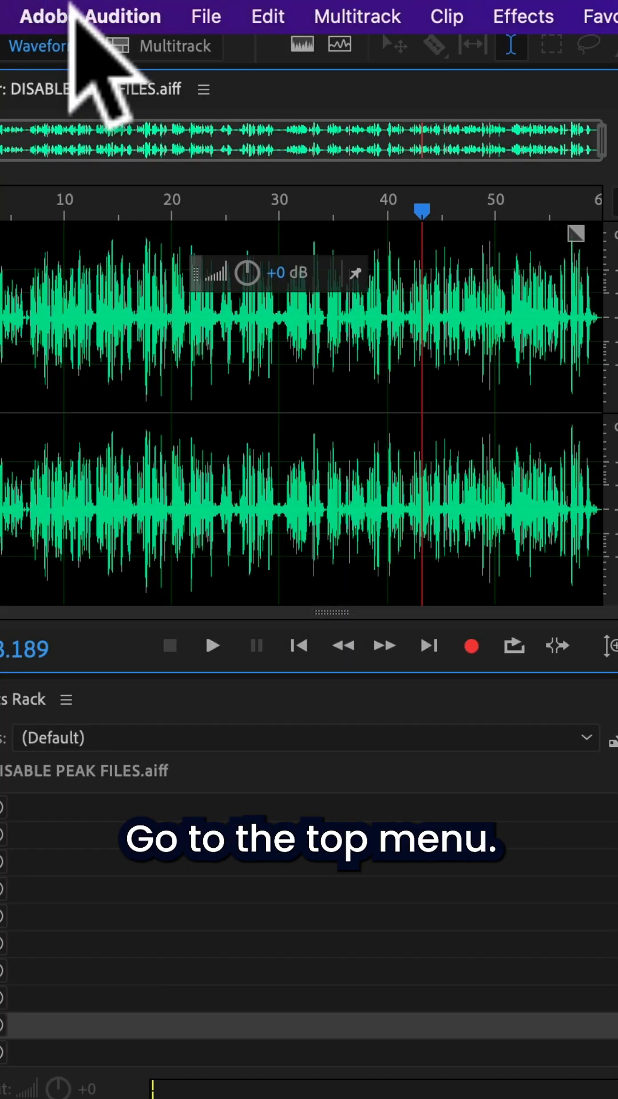
Step: Reach the Media & Disk Cache preferences from the Adobe Audition settings menu
{"action": "left_click", "coordinate": [90, 17]}
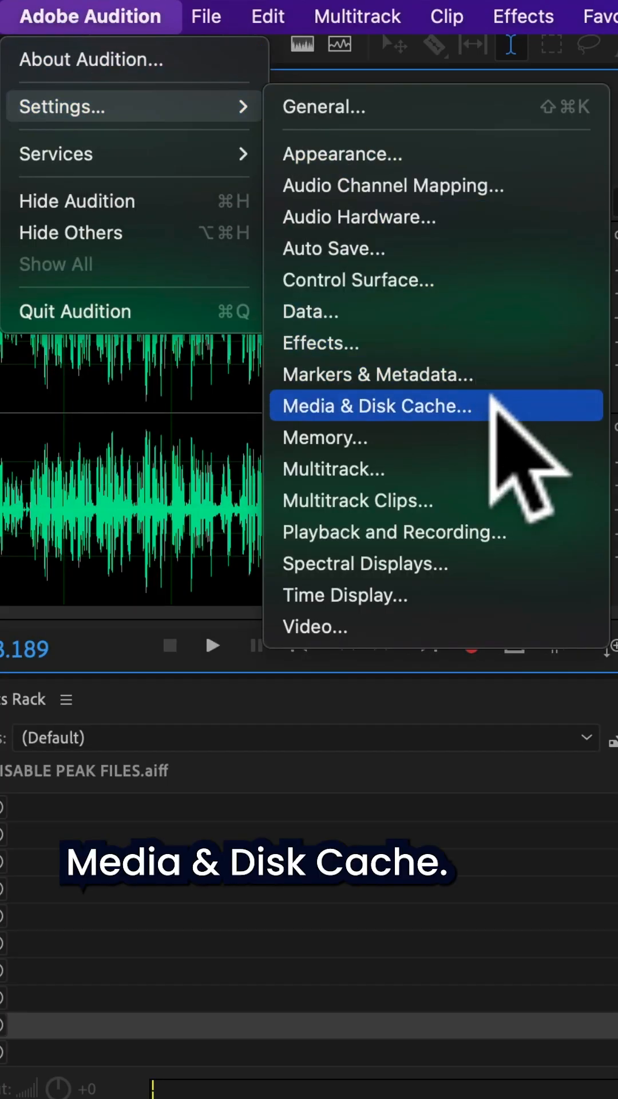
{"action": "left_click", "coordinate": [375, 406]}
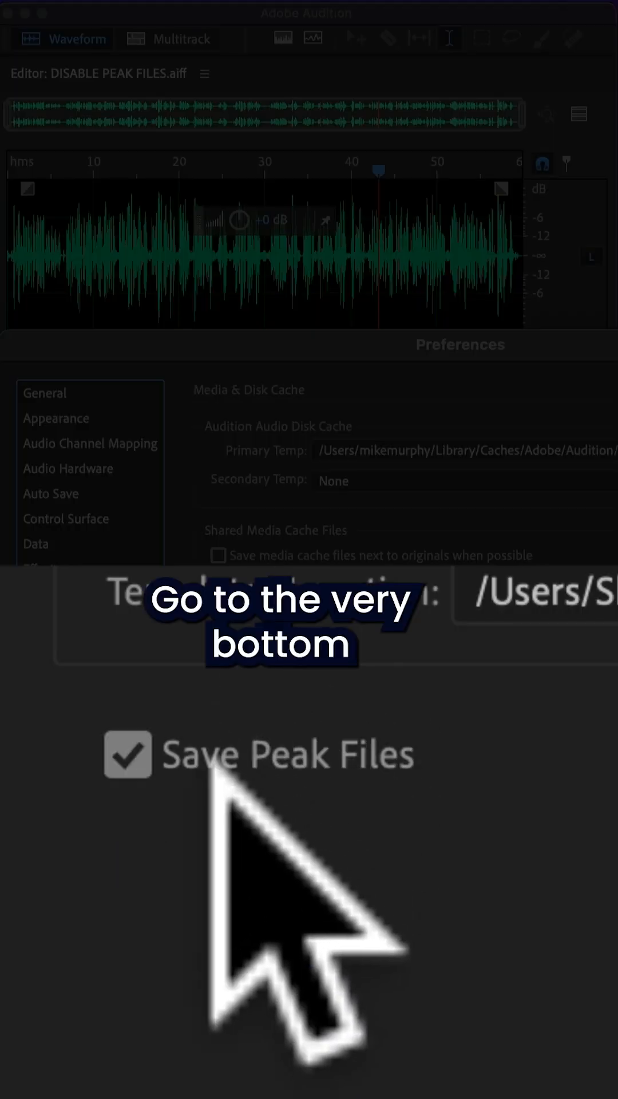
Step: Uncheck Save Peak Files and confirm the preferences with OK
{"action": "left_click", "coordinate": [128, 755]}
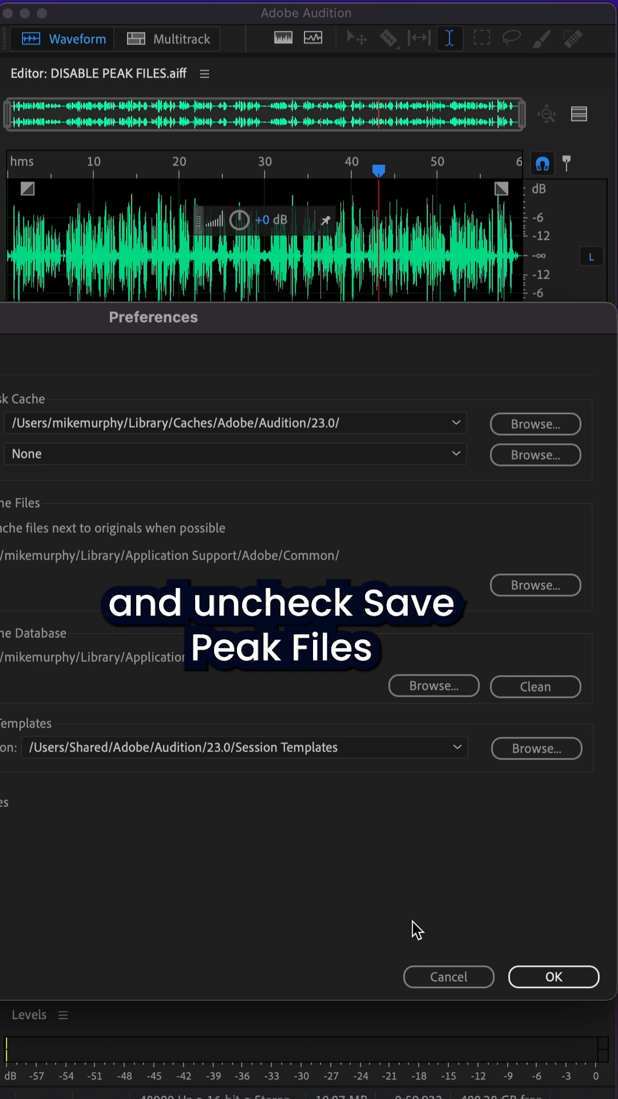
{"action": "left_click", "coordinate": [553, 977]}
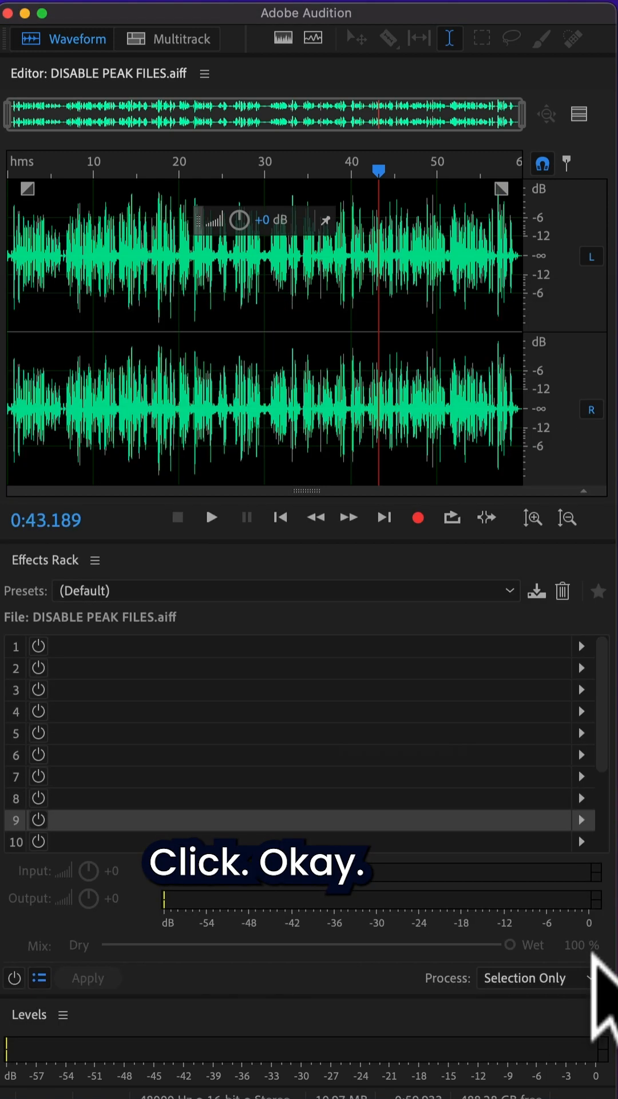